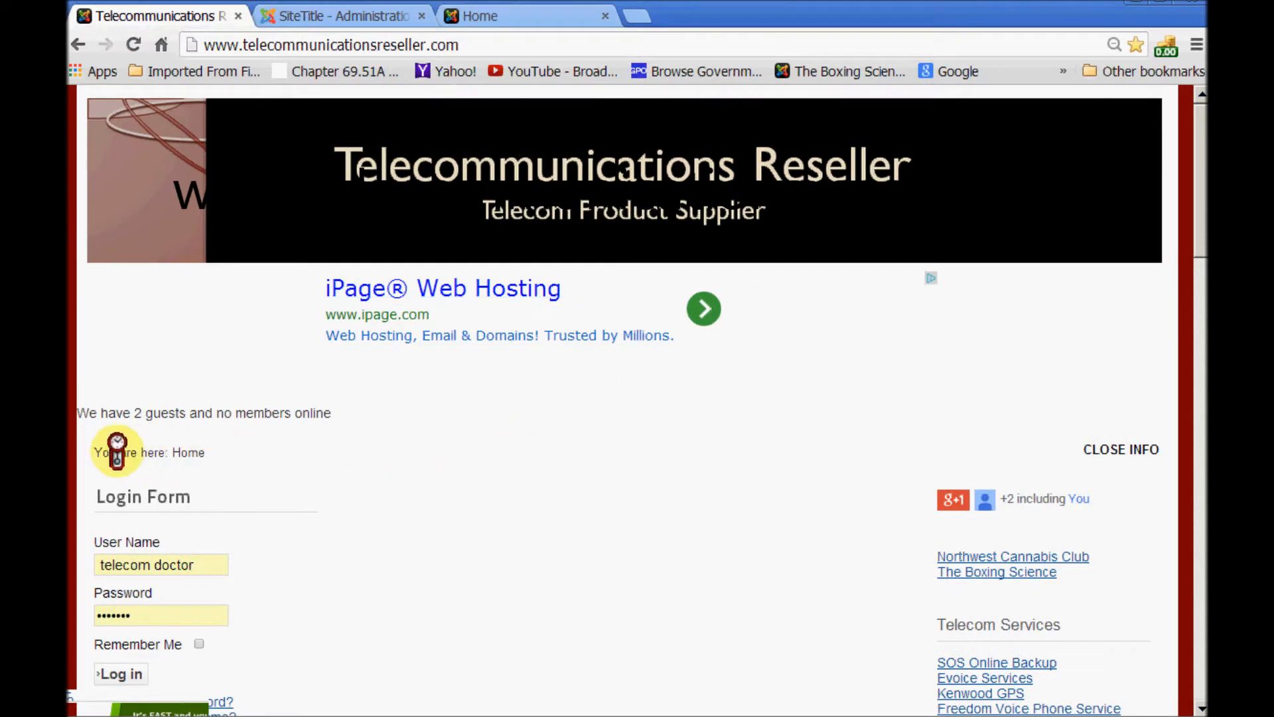
{"action": "mouse_move", "coordinate": [173, 471]}
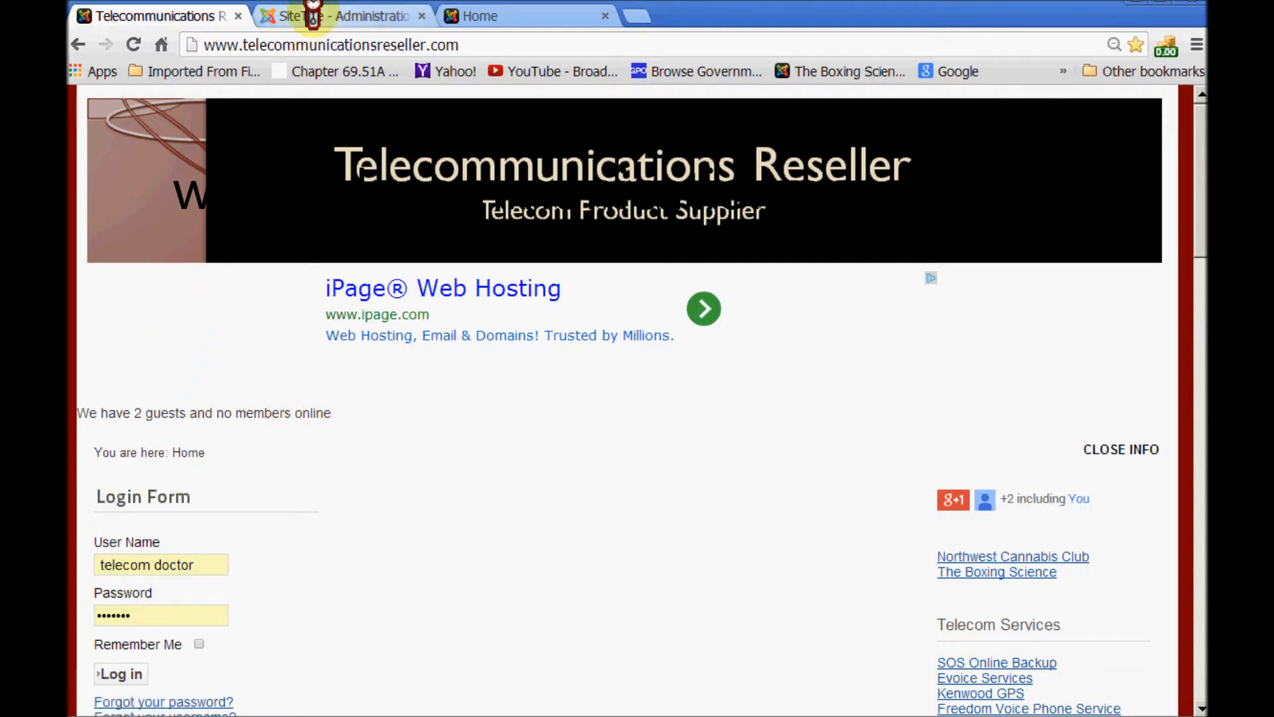
Open the Beez_20 template's details and files from the Joomla Template Manager.
{"action": "left_click", "coordinate": [341, 16]}
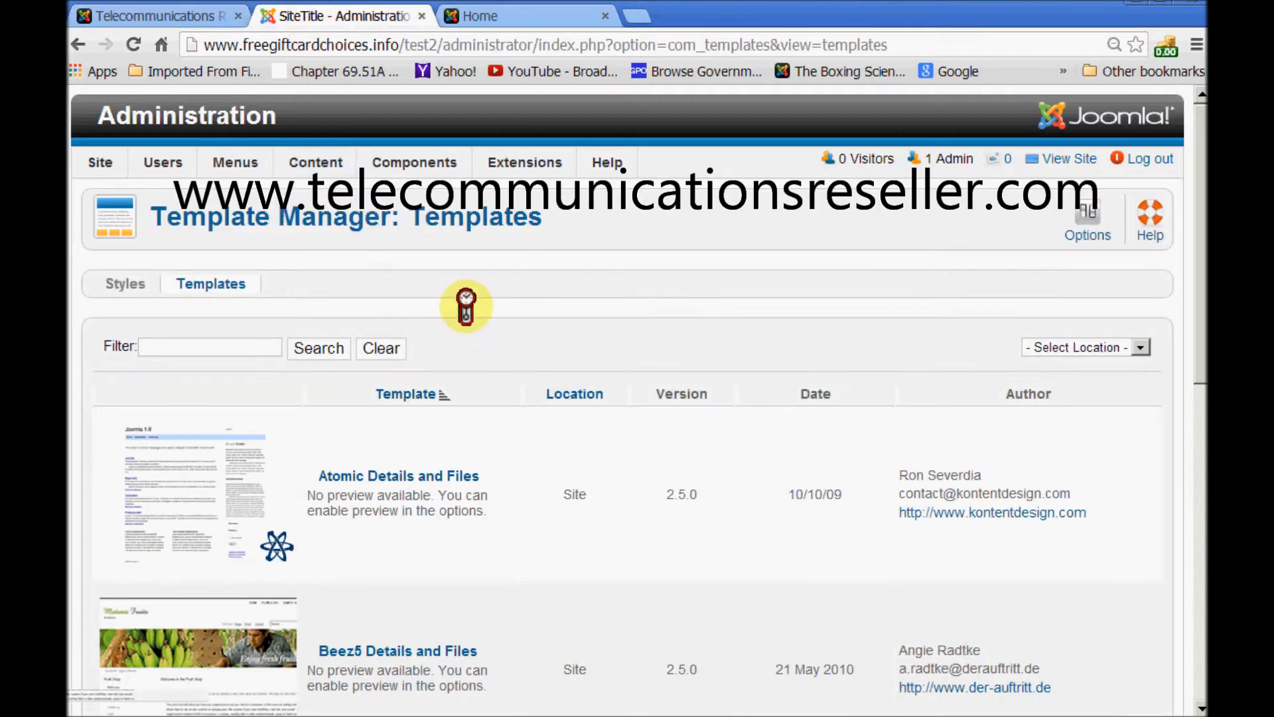
{"action": "scroll", "scroll_direction": "down", "scroll_amount": 3}
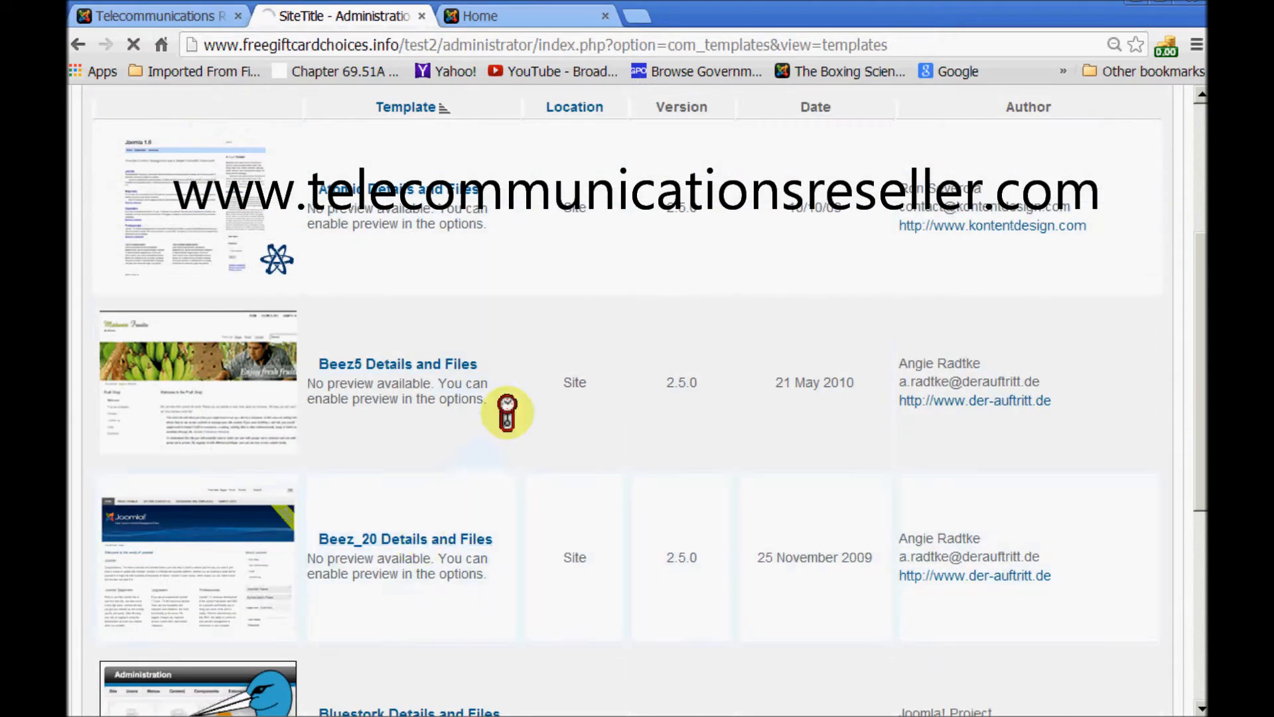
{"action": "left_click", "coordinate": [405, 538]}
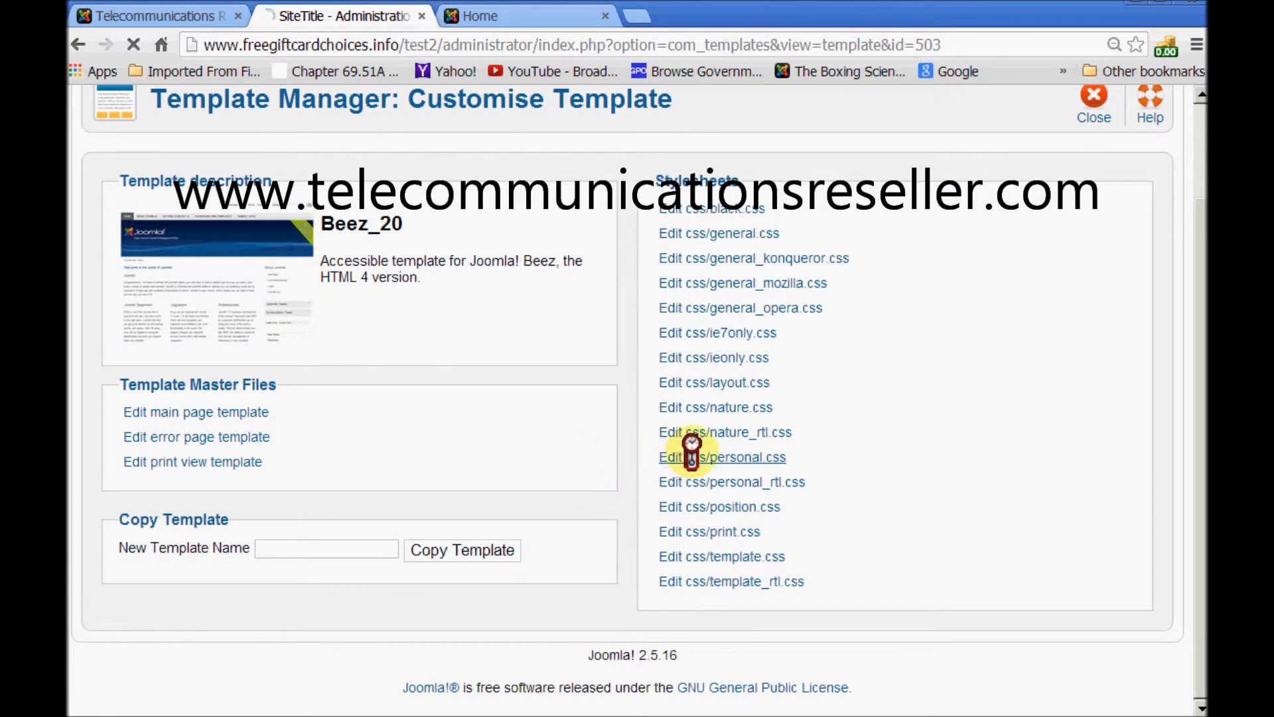
Open css/personal.css and scroll its source down to the breadcrumbs span colour #009933.
{"action": "left_click", "coordinate": [722, 457]}
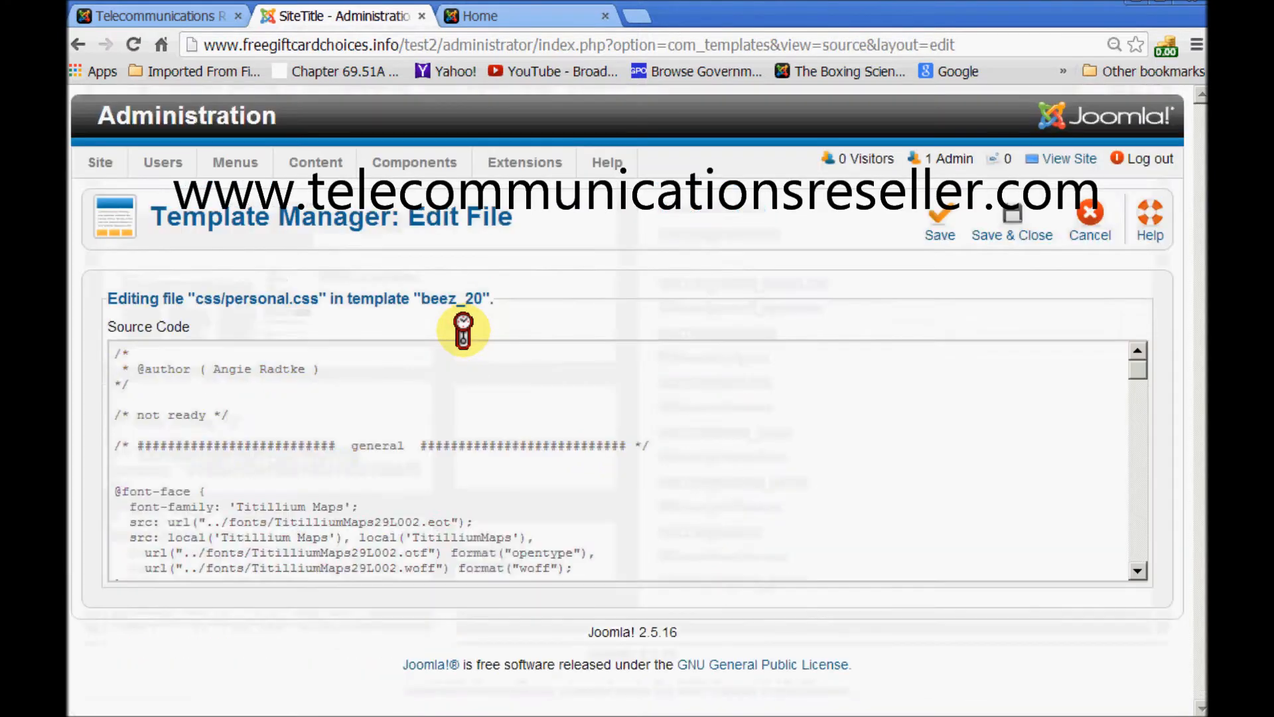
{"action": "scroll", "scroll_direction": "down", "scroll_amount": 3}
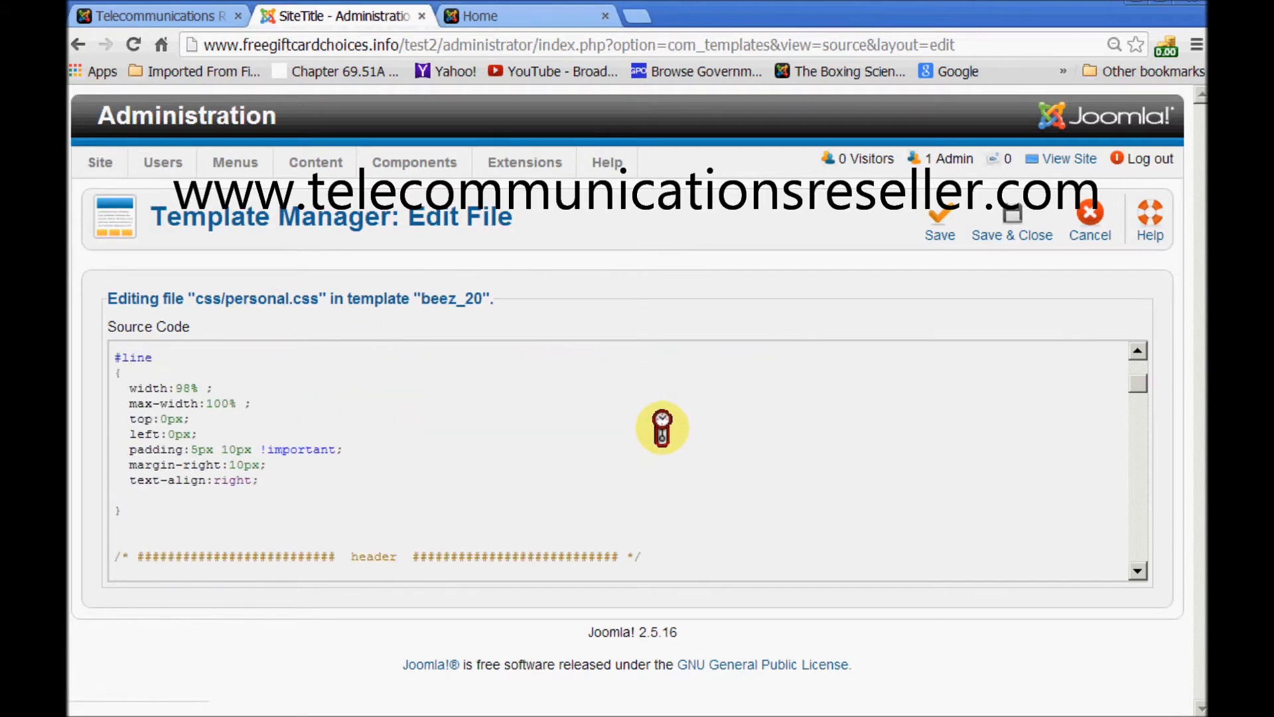
{"action": "scroll", "scroll_direction": "down", "scroll_amount": 3}
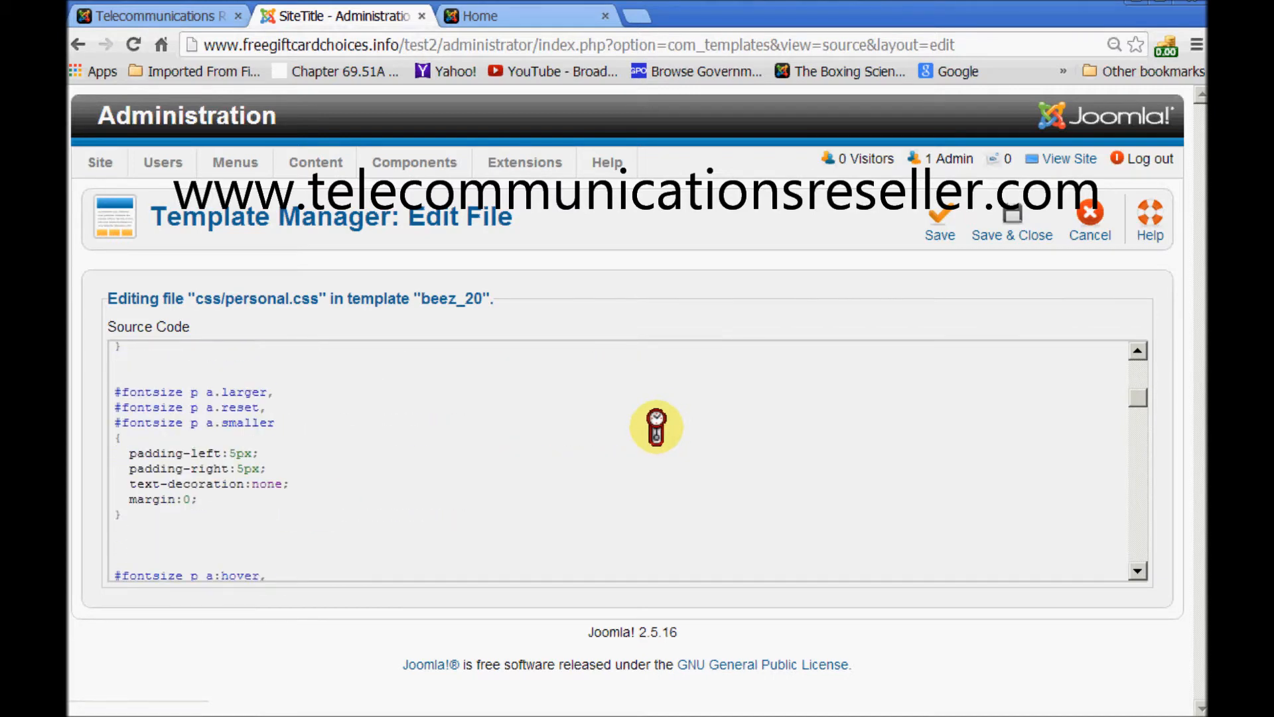
{"action": "scroll", "scroll_direction": "down", "scroll_amount": 3}
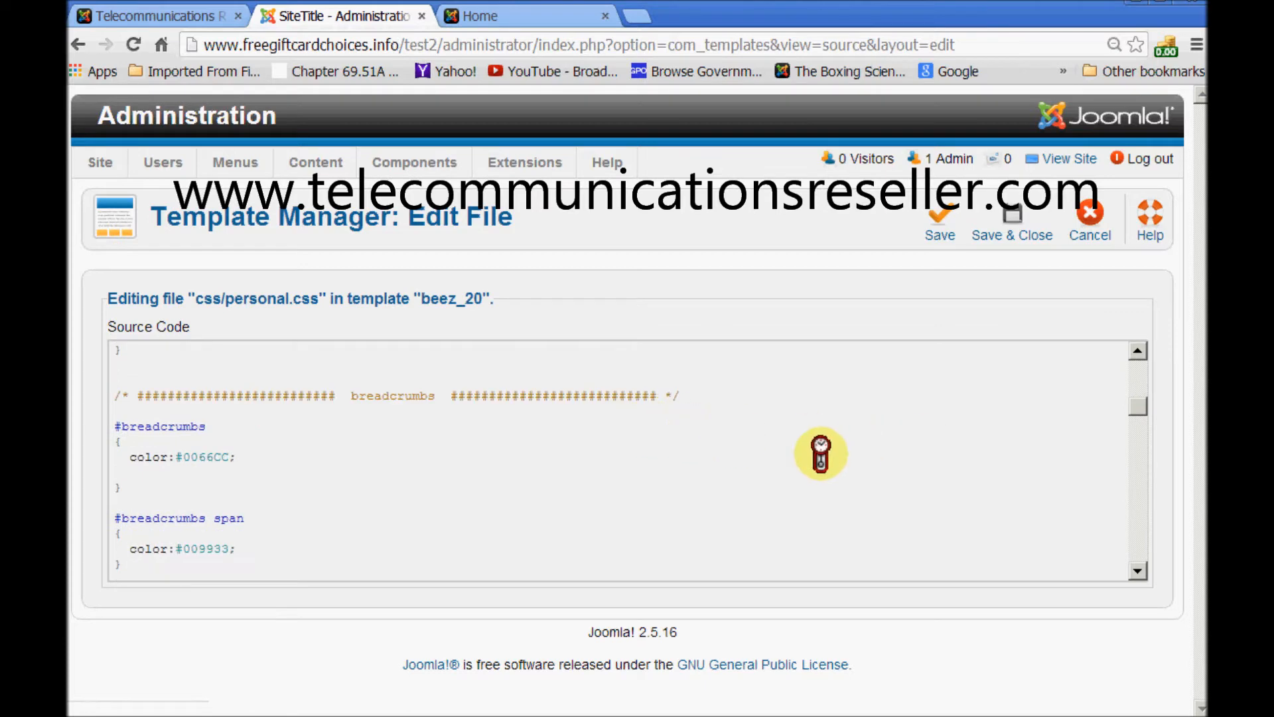
{"action": "mouse_move", "coordinate": [285, 550]}
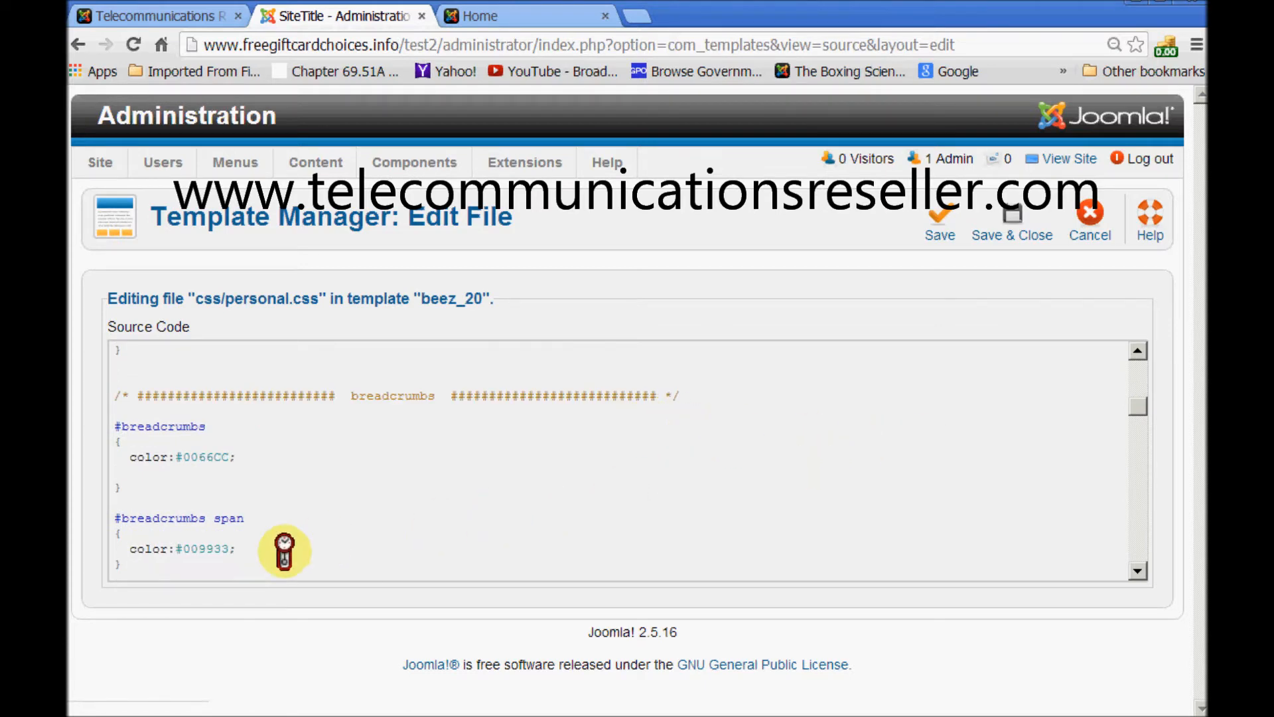
{"action": "mouse_move", "coordinate": [239, 541]}
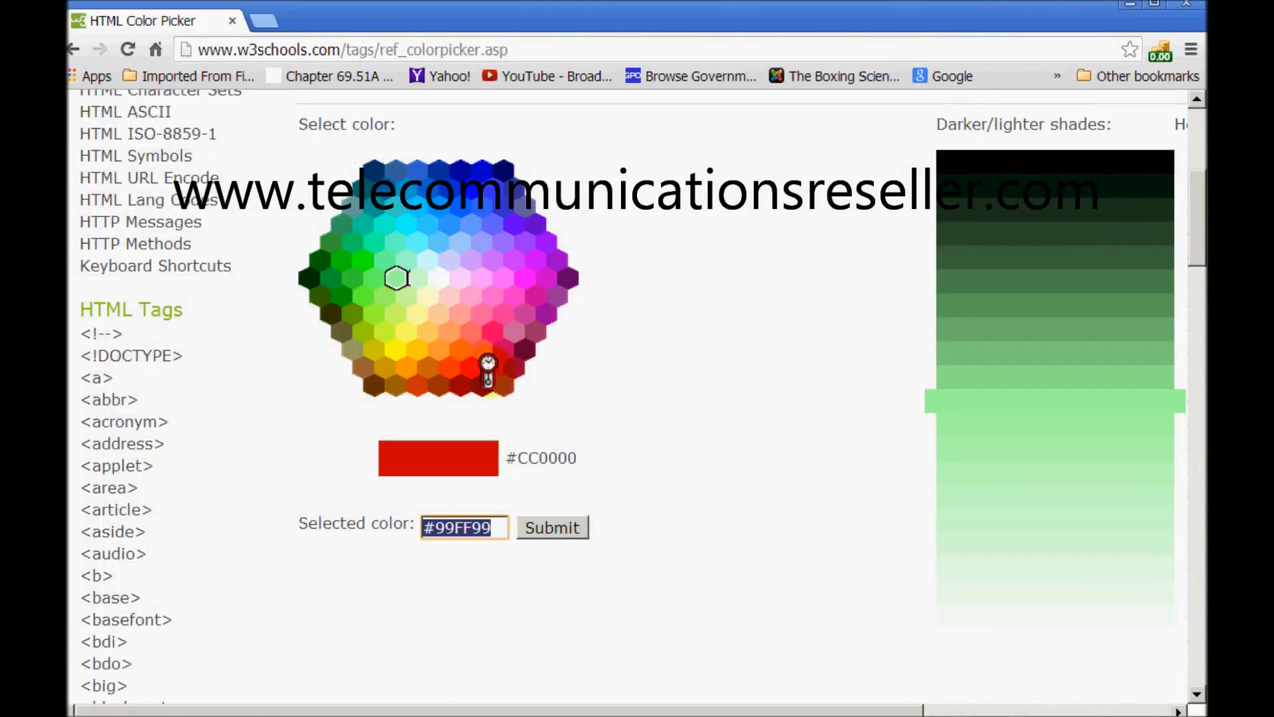
Select pure red in the W3Schools color picker and copy the code #FF0000.
{"action": "left_click", "coordinate": [471, 367]}
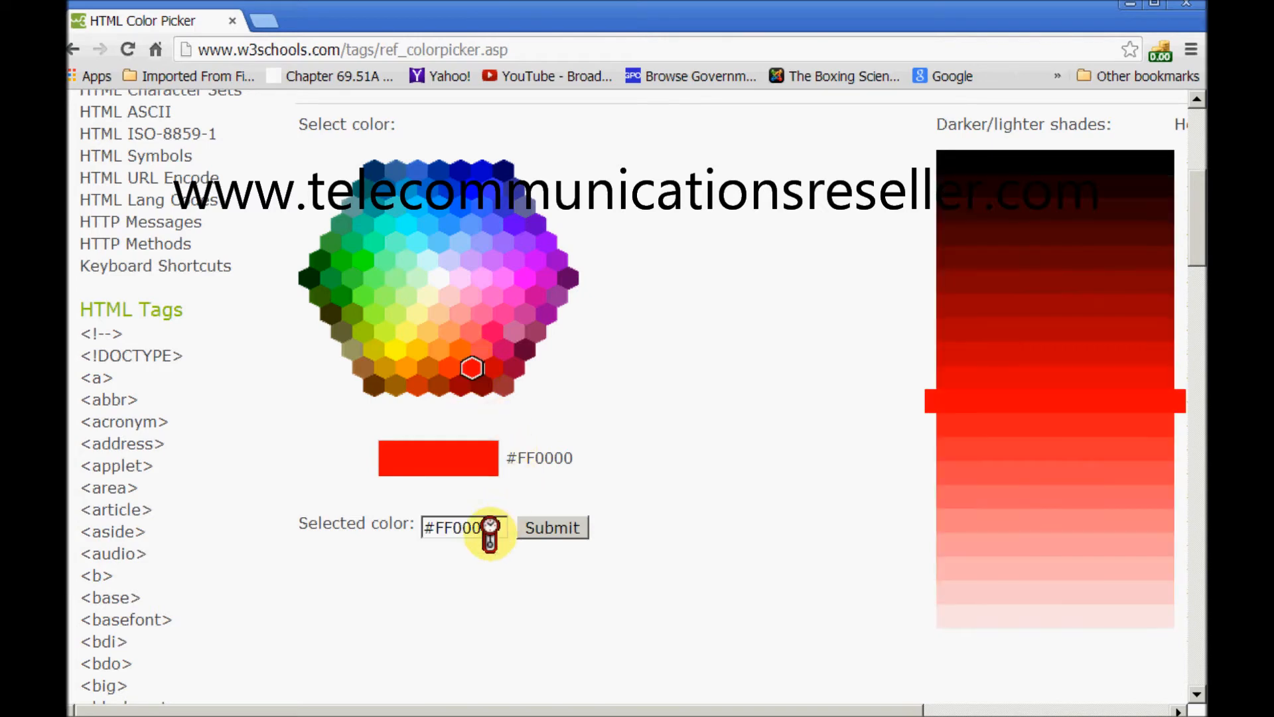
{"action": "right_click", "coordinate": [463, 527]}
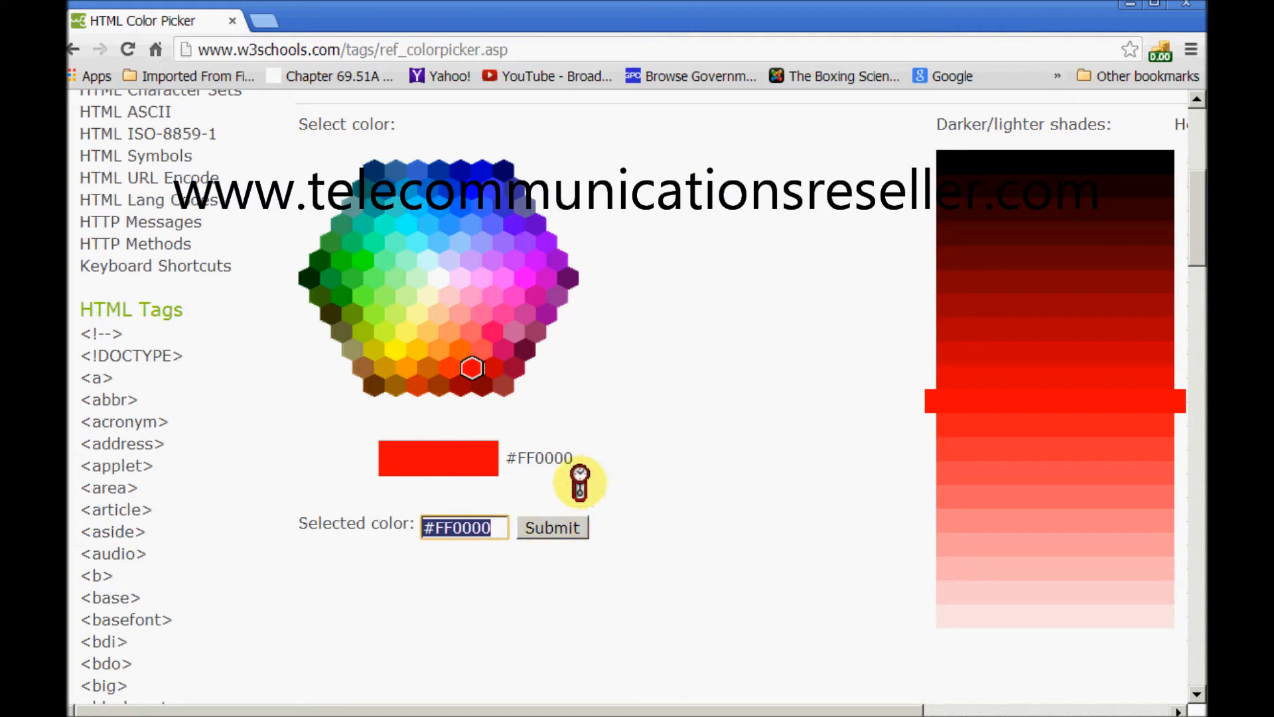
{"action": "left_click", "coordinate": [333, 15]}
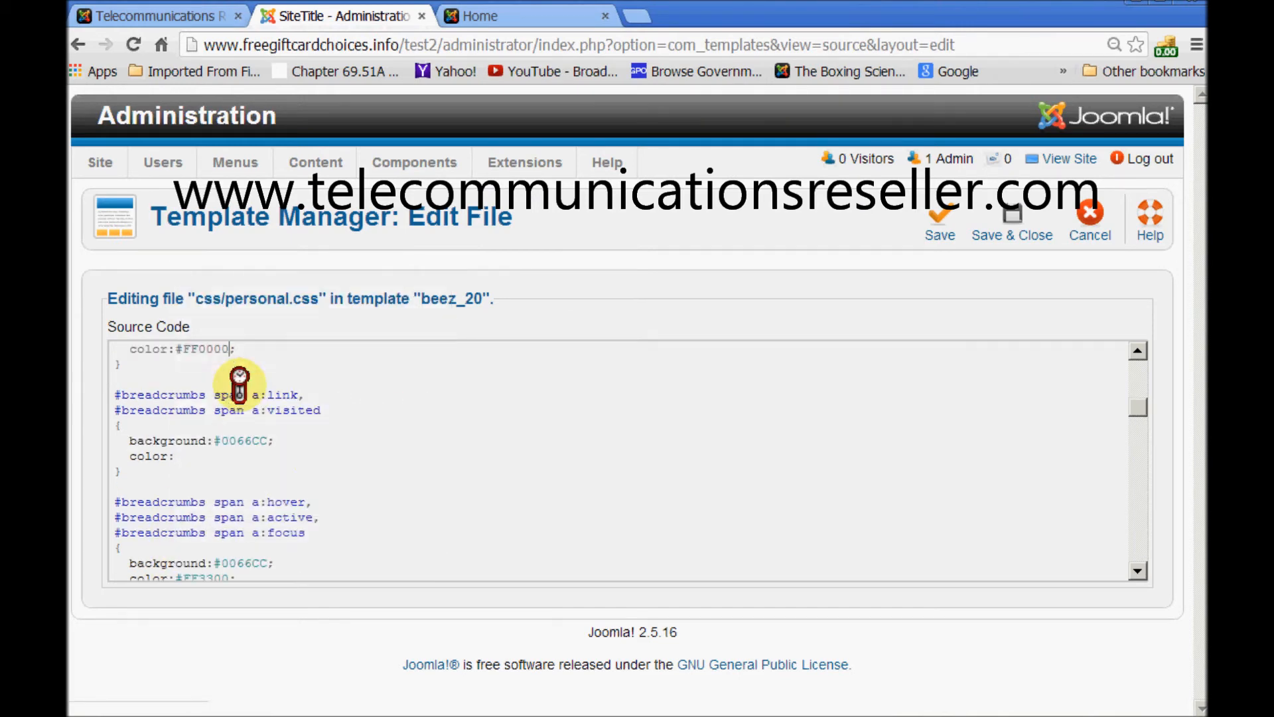
{"action": "mouse_move", "coordinate": [467, 488]}
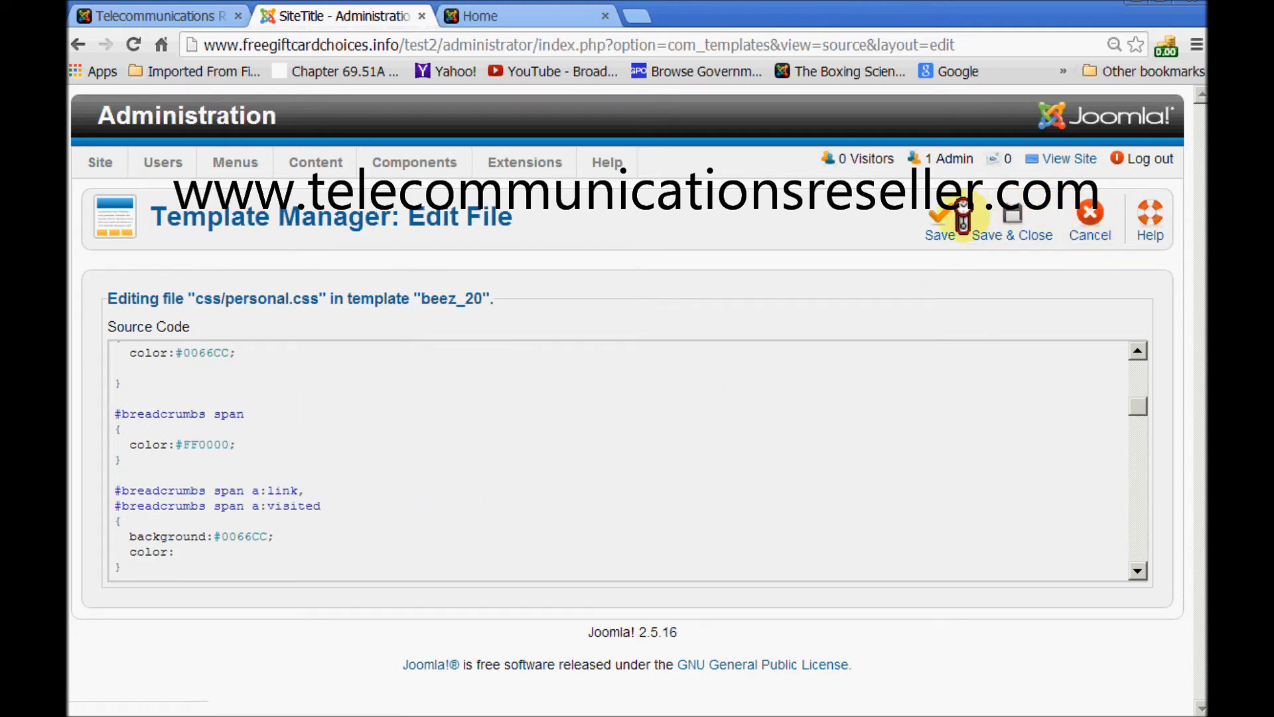
Save personal.css with the #FF0000 breadcrumbs colour until 'File successfully saved' appears.
{"action": "left_click", "coordinate": [939, 218]}
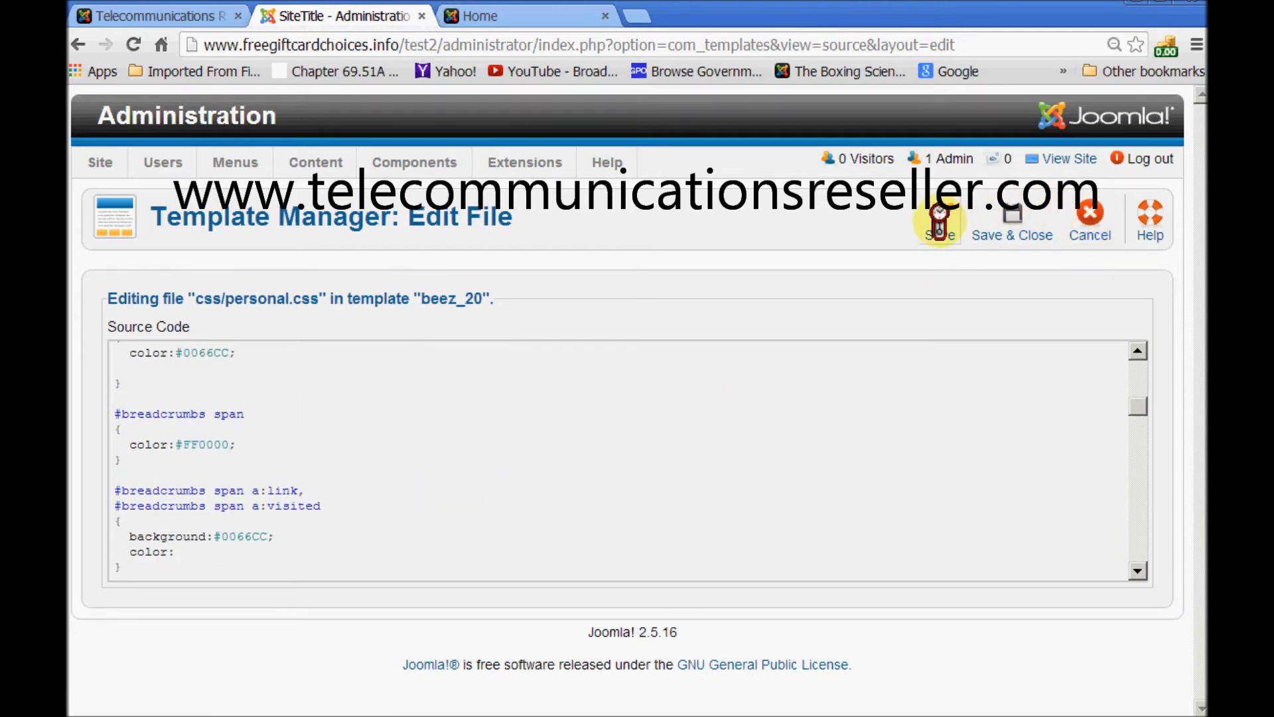
{"action": "left_click", "coordinate": [938, 218]}
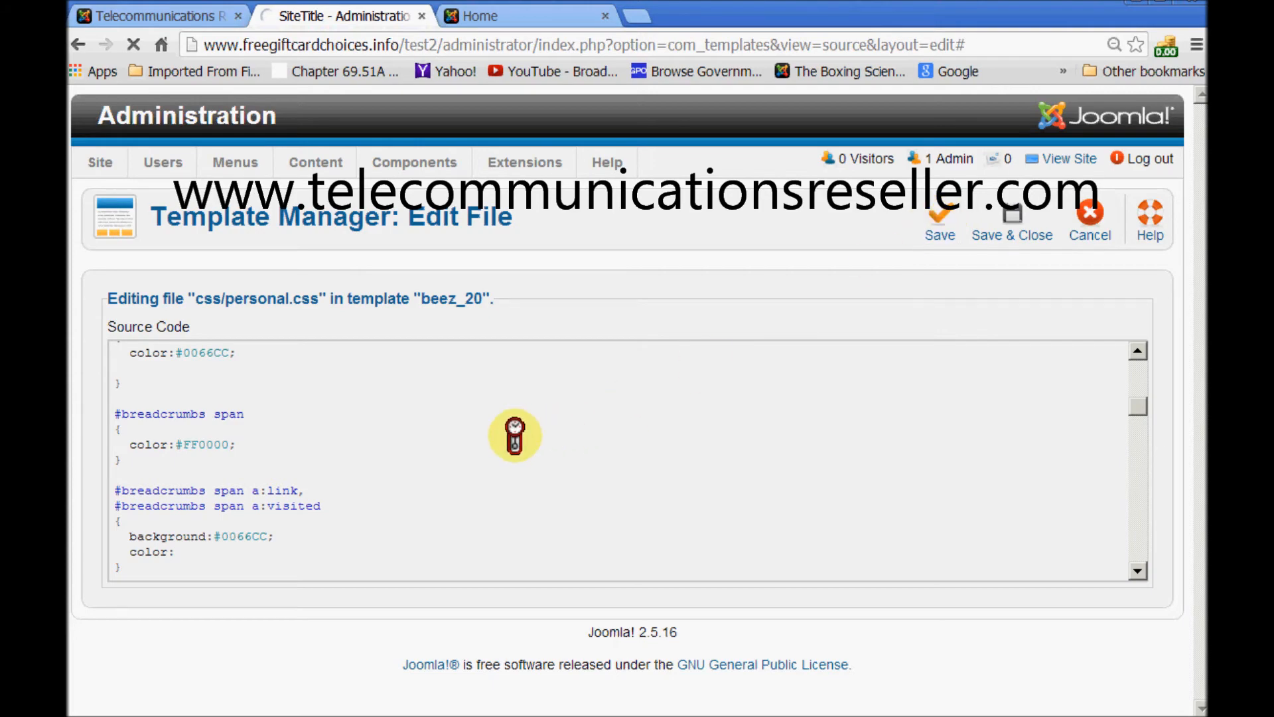
{"action": "left_click", "coordinate": [940, 219]}
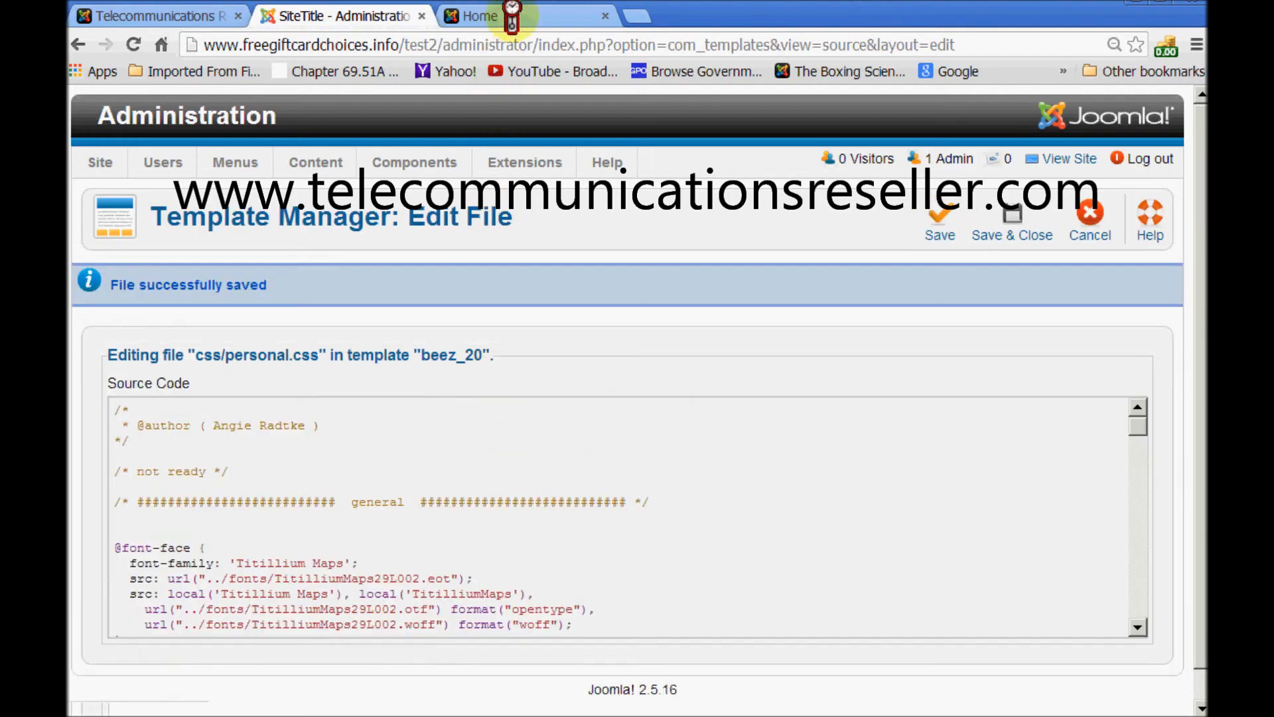